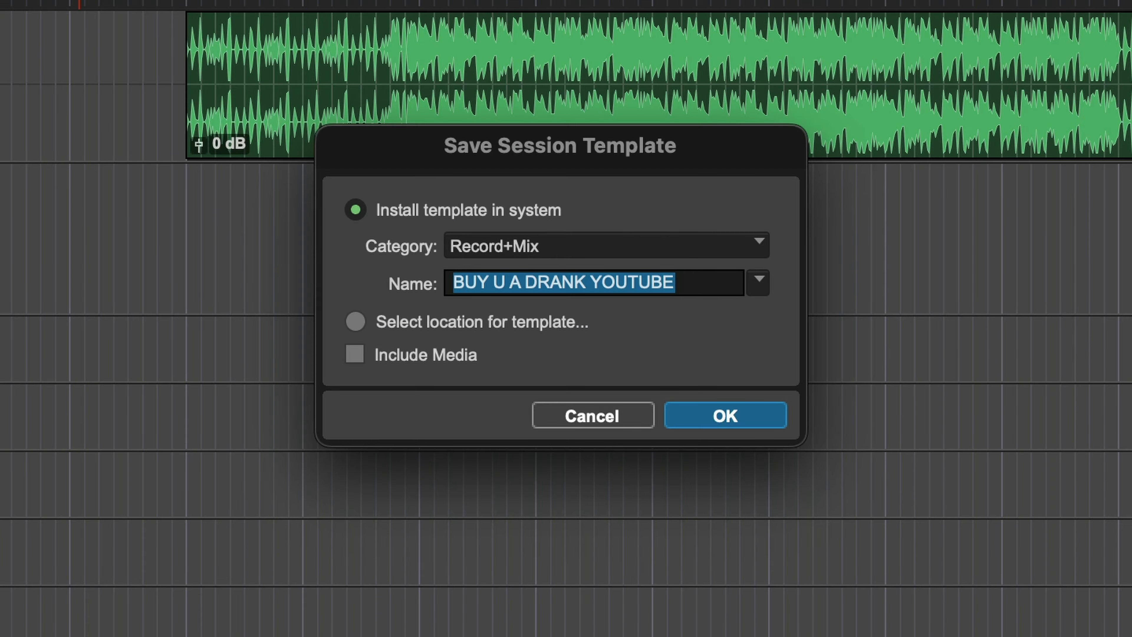
Step: Review the template categories and confirm saving the session template without media
click(755, 244)
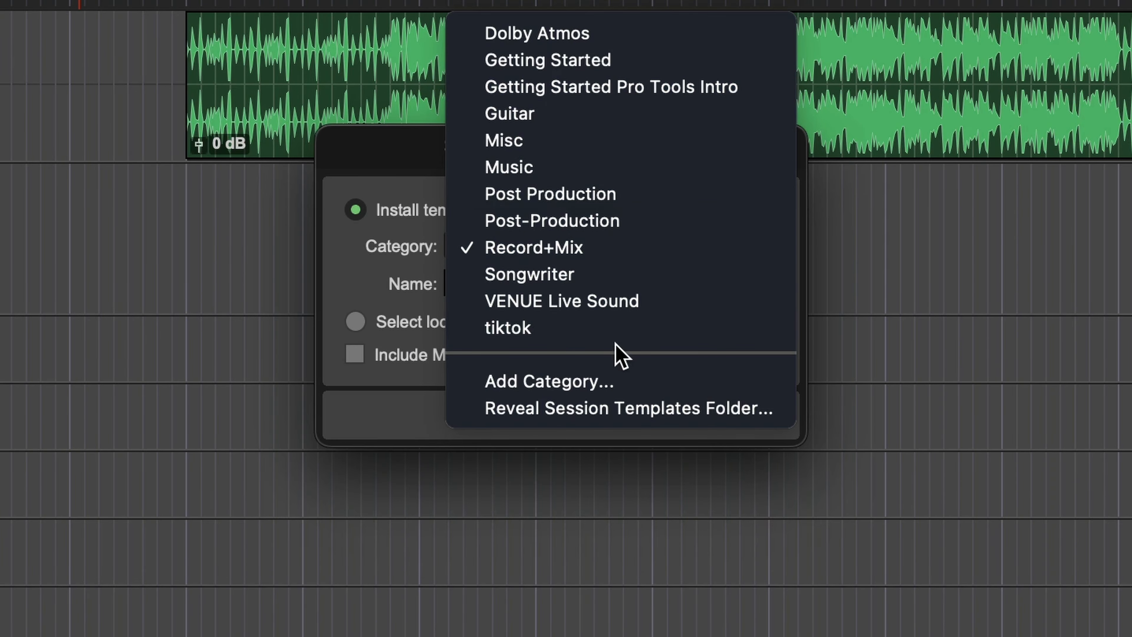
mouse_move(386, 252)
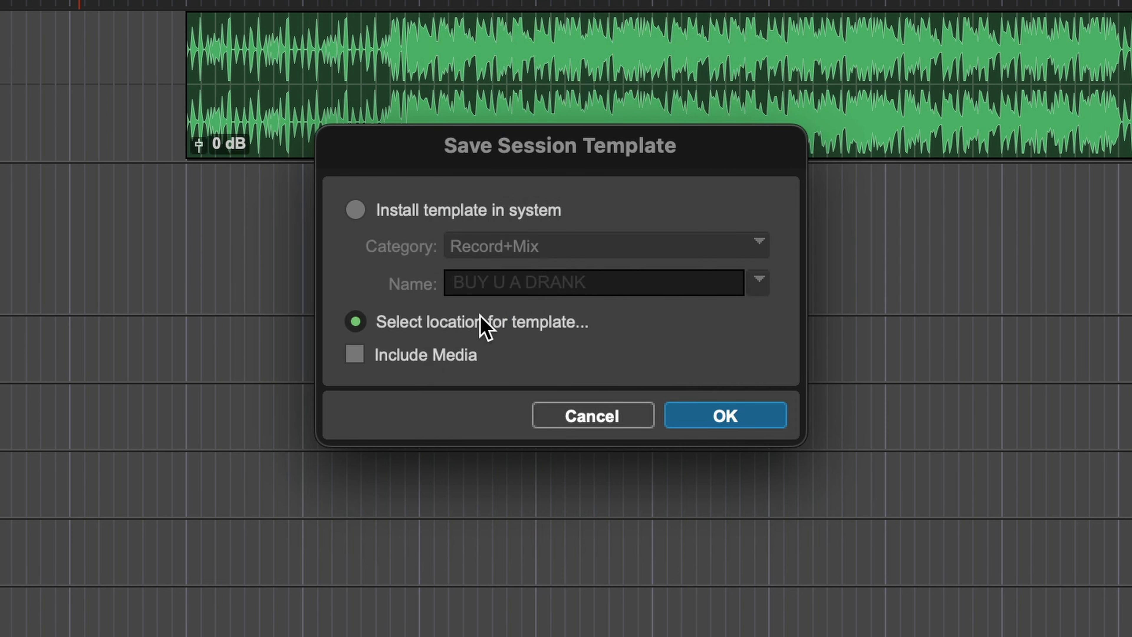
mouse_move(383, 361)
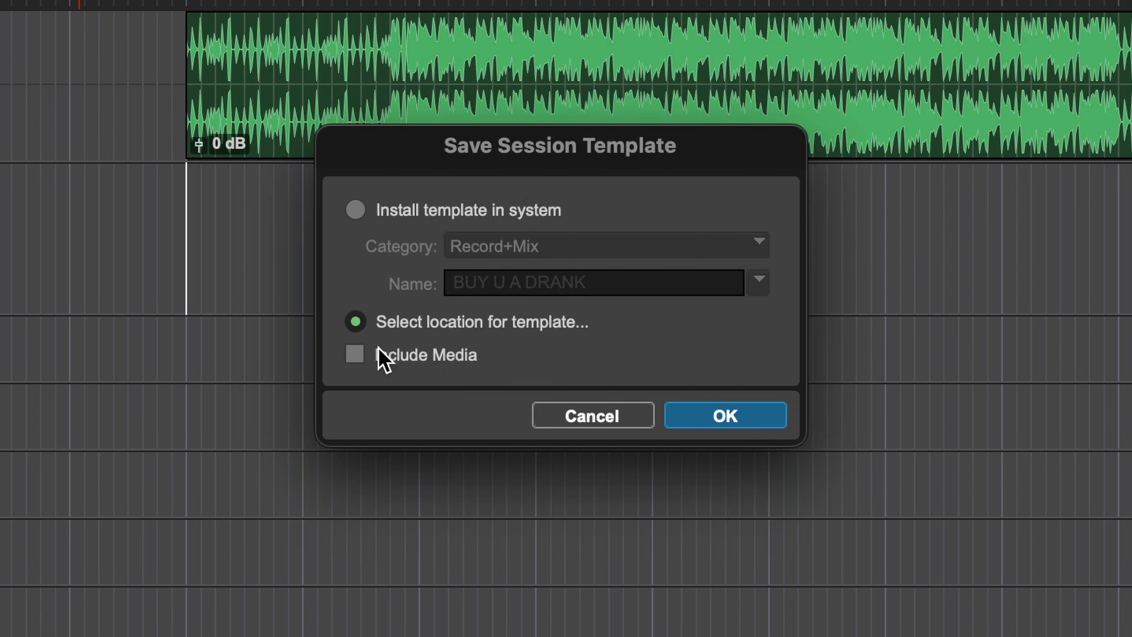
mouse_move(409, 364)
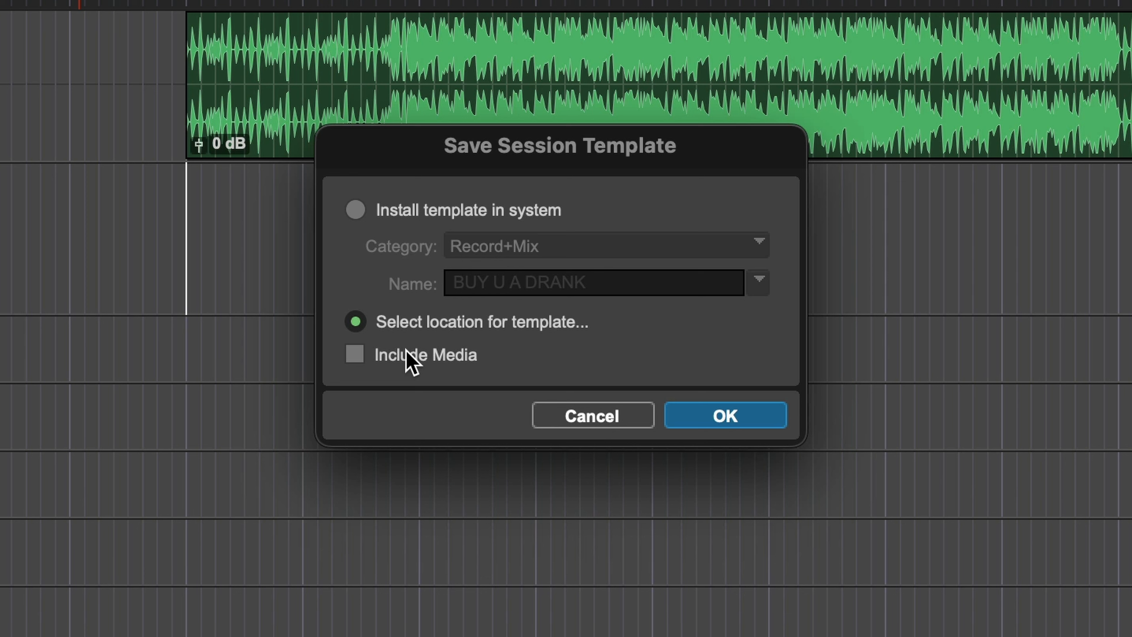
click(350, 7)
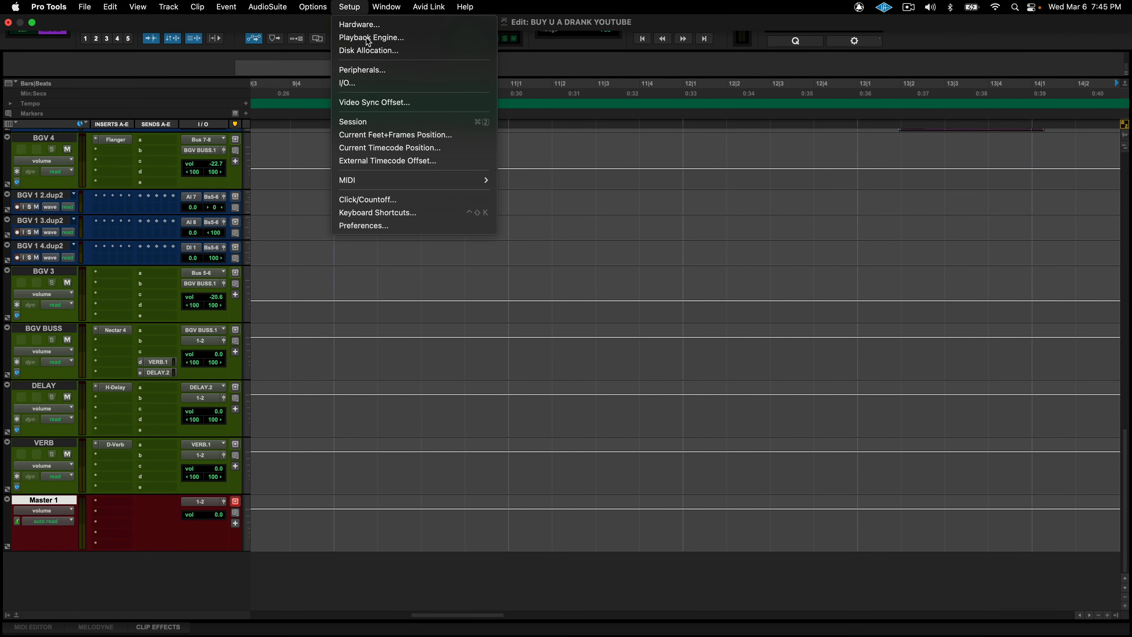
Step: Set H/W Buffer Size to 1024 Samples in the Playback Engine and apply it
click(371, 37)
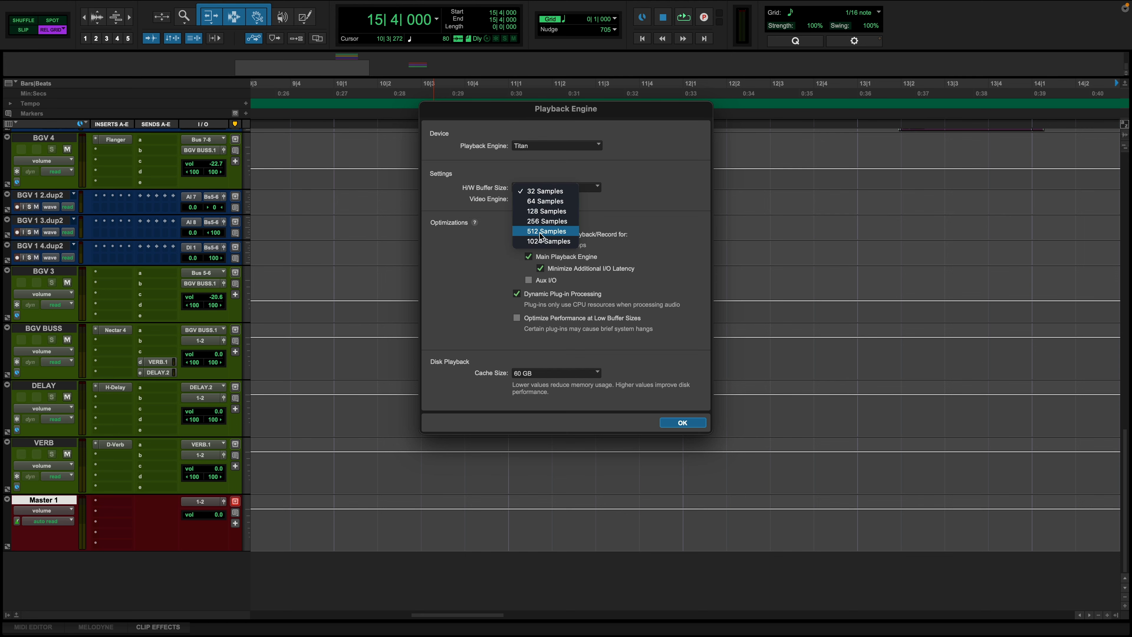
click(548, 241)
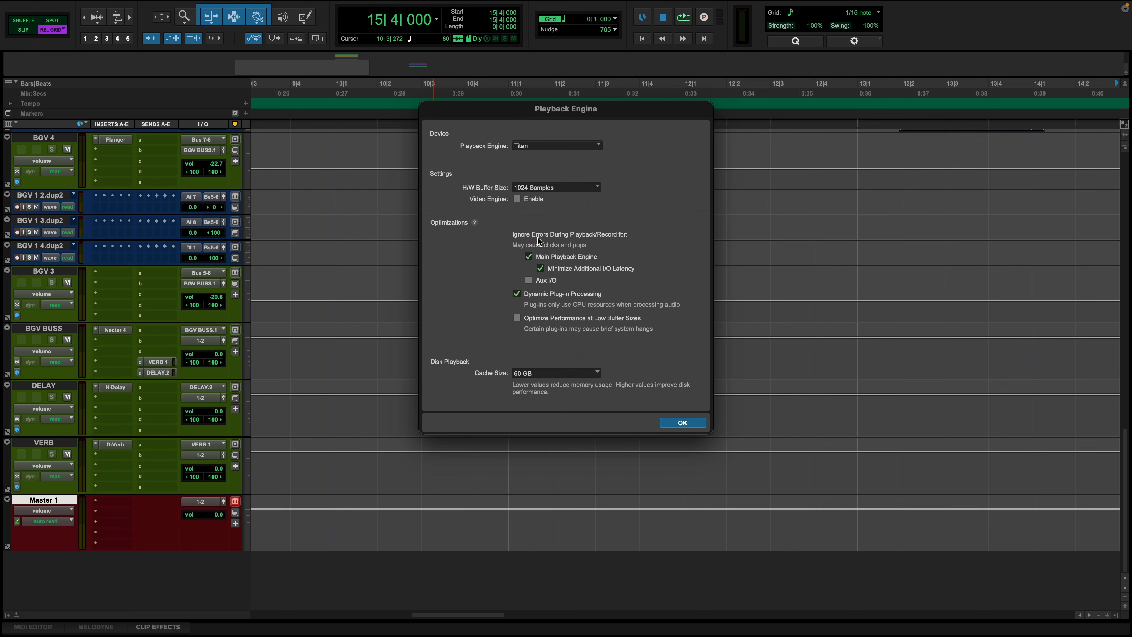
click(681, 422)
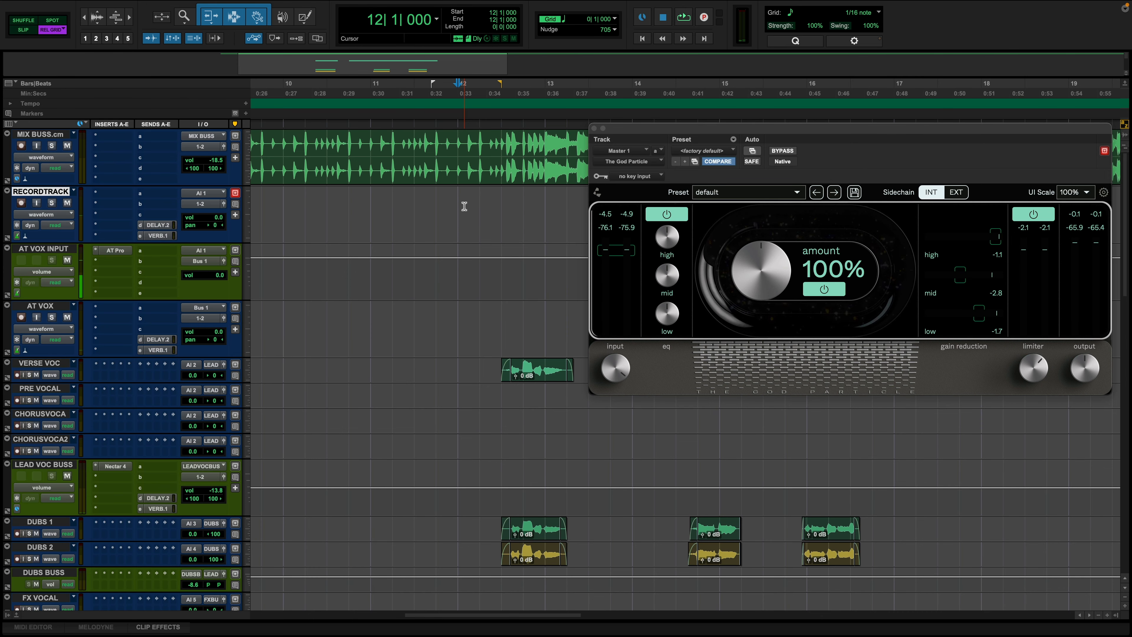
Step: Start playback to hear the mix through The God Particle on the master
click(681, 16)
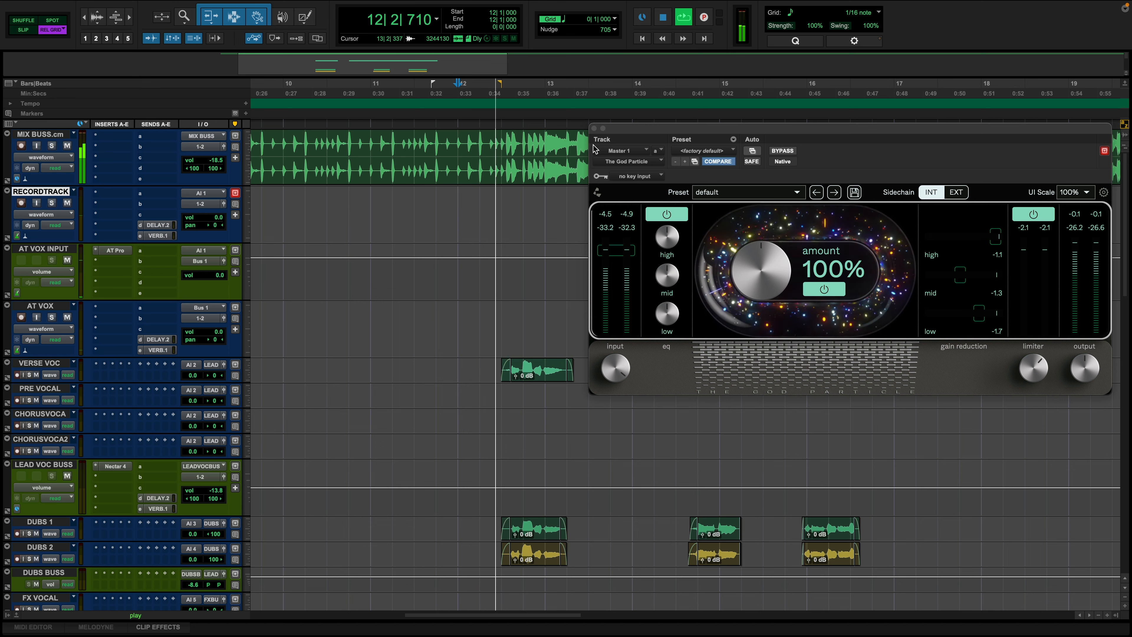